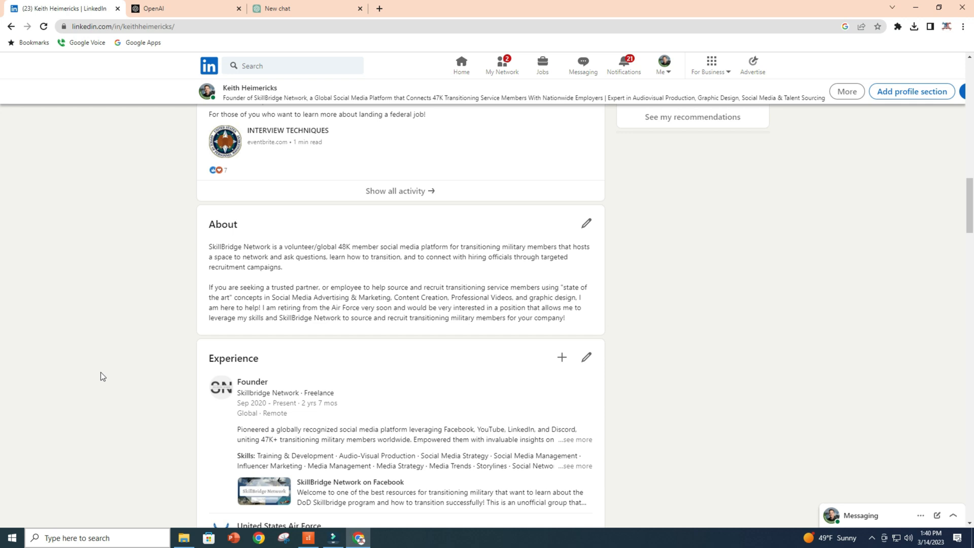
Review the LinkedIn profile and select the headline text below the name for copying
{"action": "scroll", "scroll_direction": "down", "scroll_amount": 3}
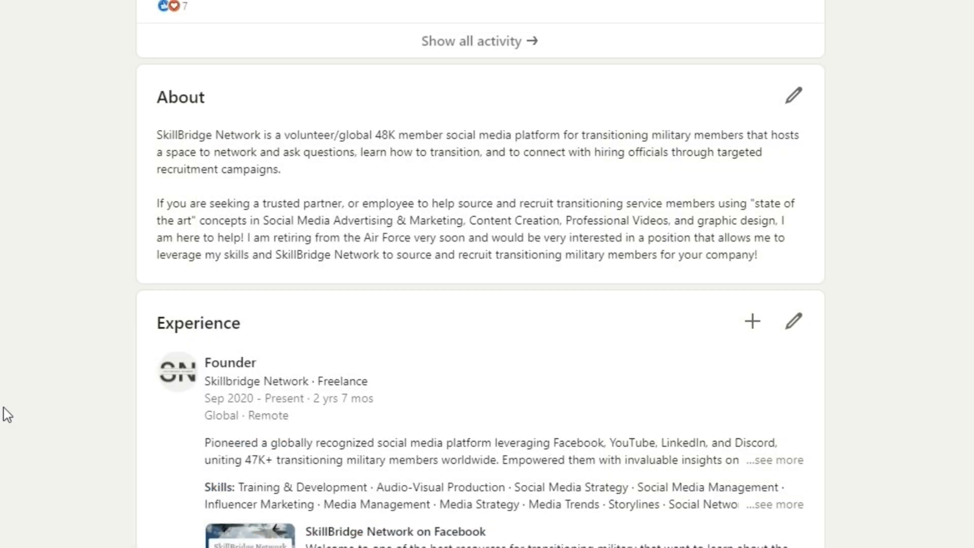
{"action": "scroll", "scroll_direction": "up", "scroll_amount": 3}
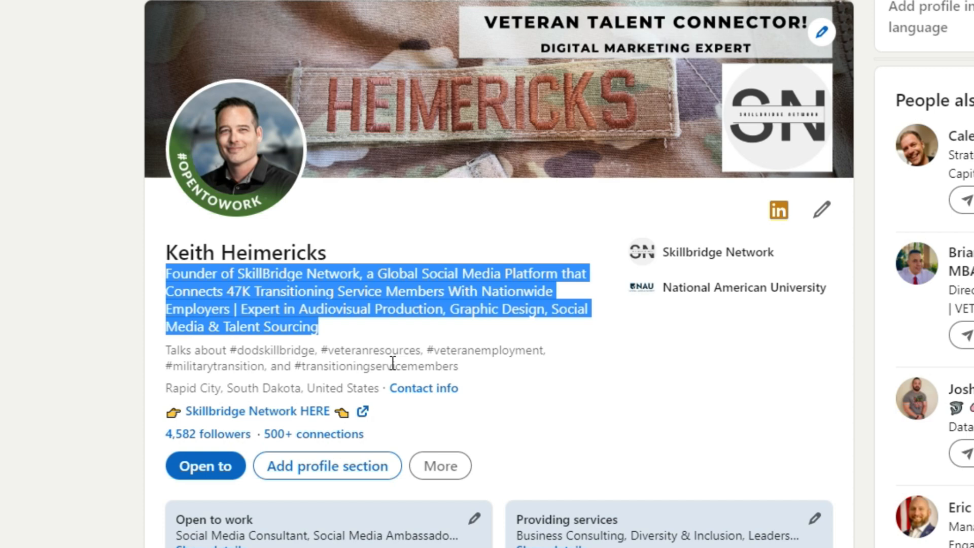
{"action": "mouse_move", "coordinate": [388, 363]}
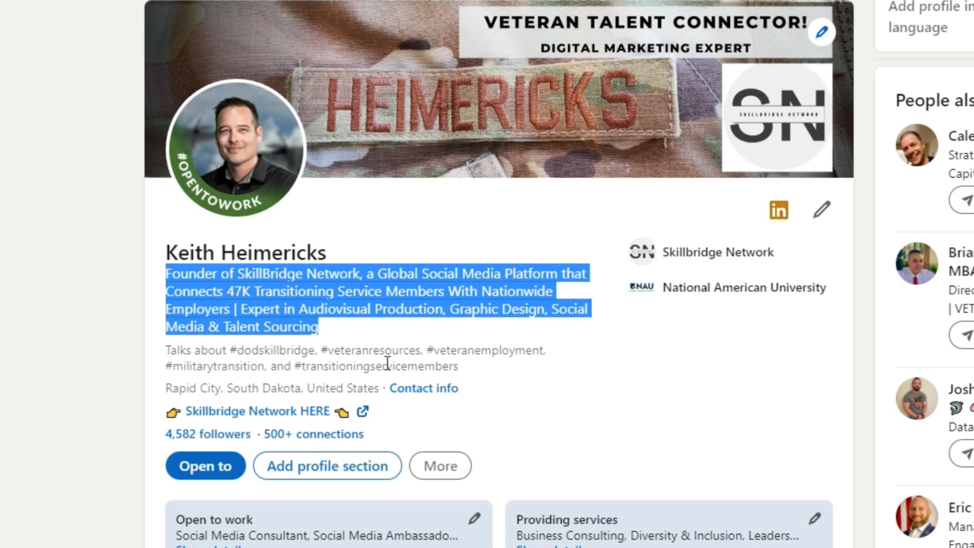
{"action": "mouse_move", "coordinate": [196, 310]}
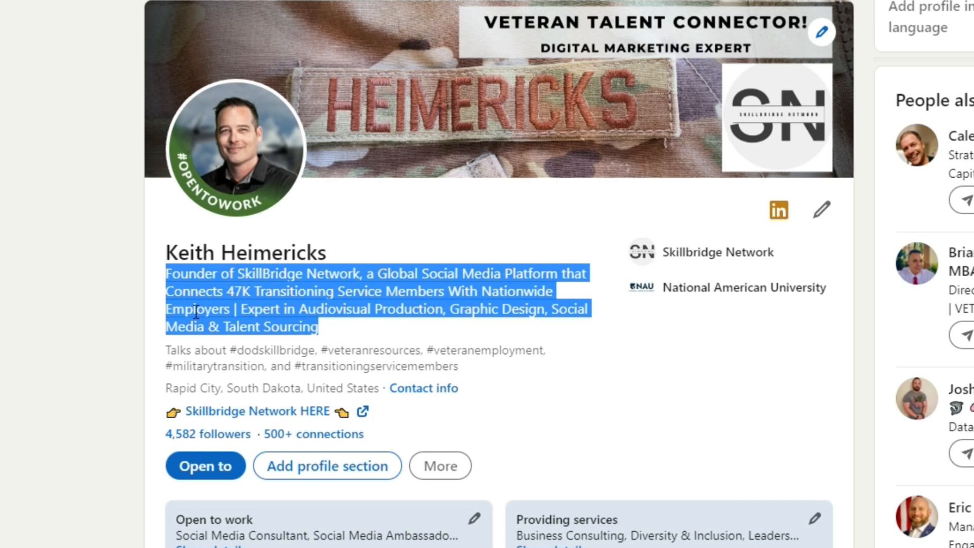
{"action": "left_click", "coordinate": [344, 336]}
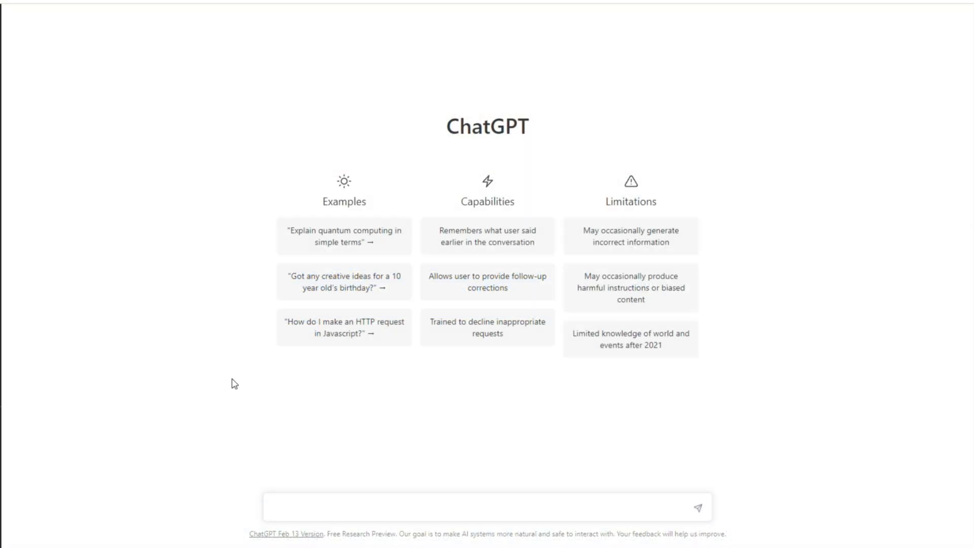
{"action": "mouse_move", "coordinate": [334, 475]}
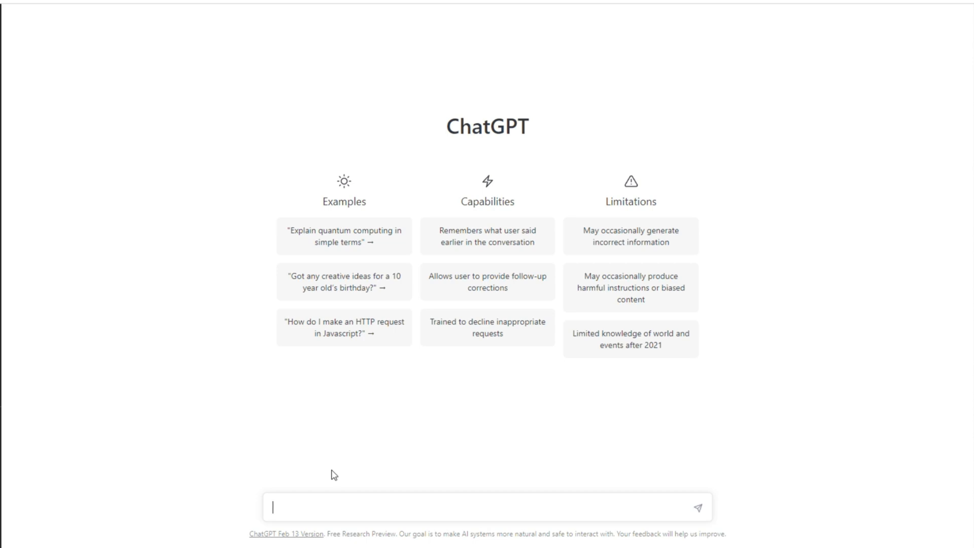
Send "Can you write my linkedin bio based off of my headline" with the pasted headline
{"action": "type", "text": "Can you"}
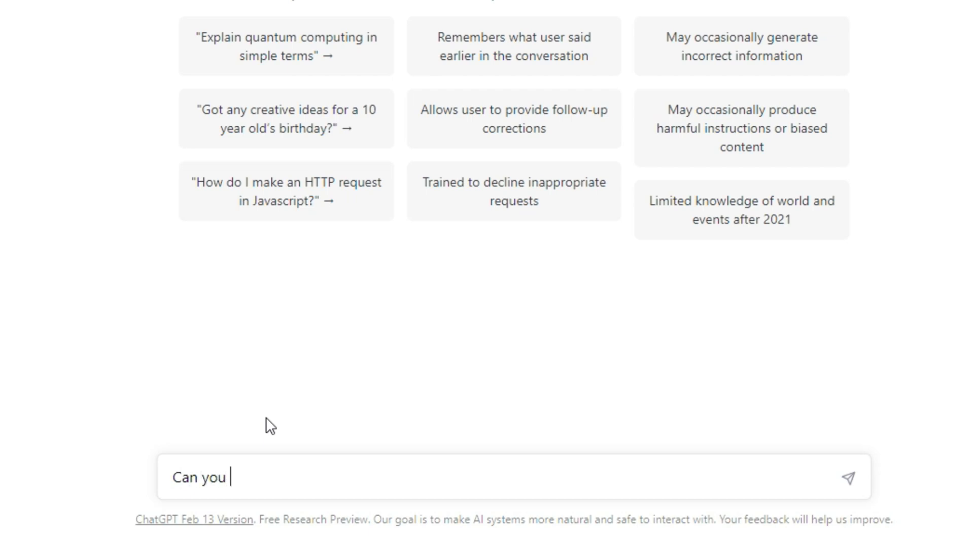
{"action": "type", "text": "write a"}
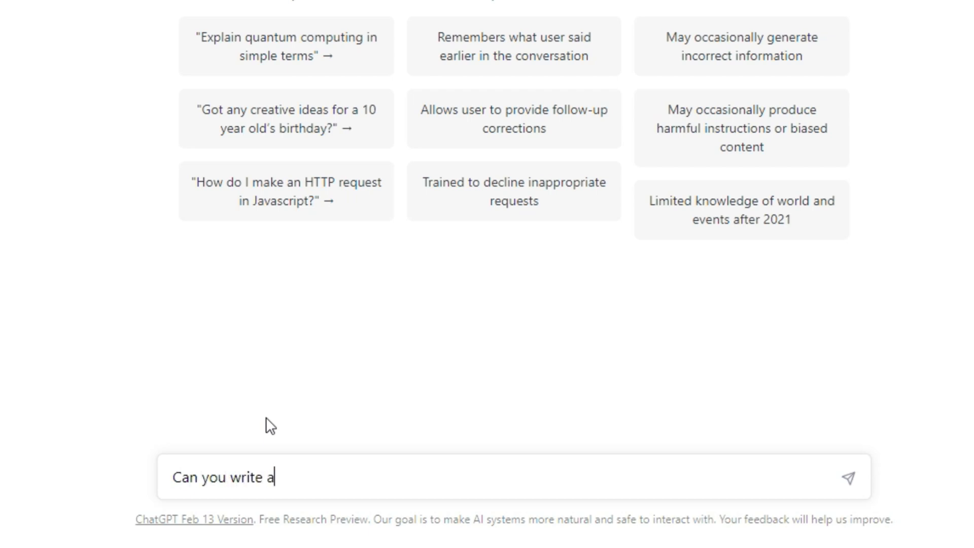
{"action": "key", "text": "Backspace"}
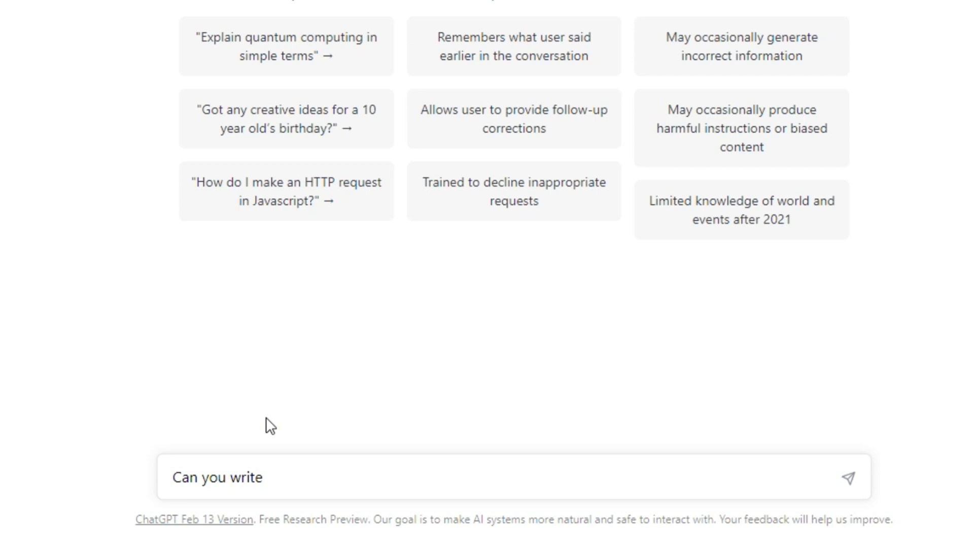
{"action": "type", "text": "my linkedin bi"}
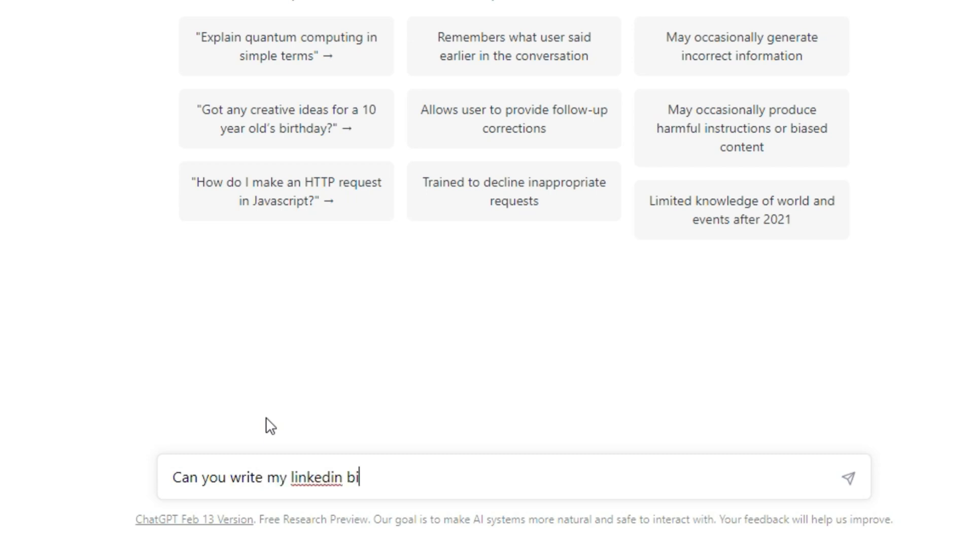
{"action": "type", "text": "o based o"}
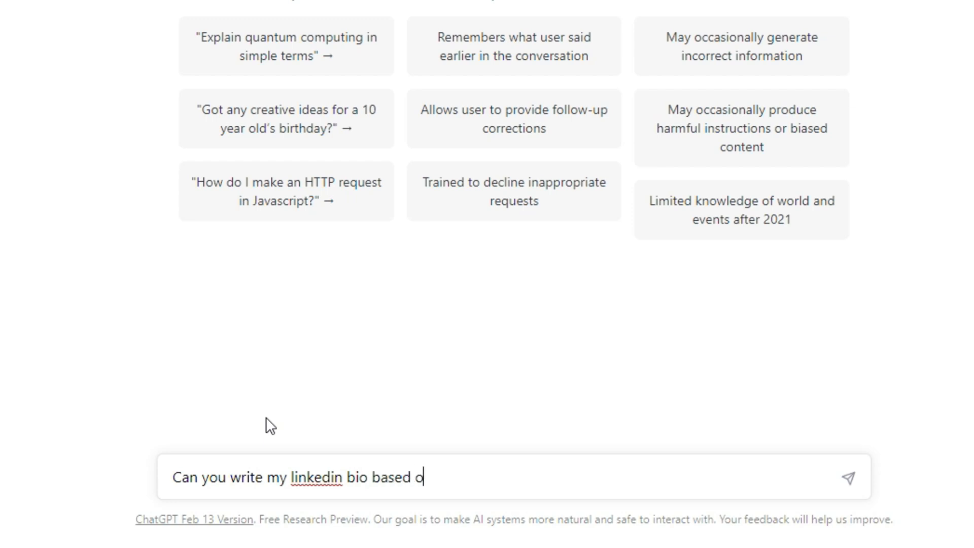
{"action": "type", "text": "ff of my"}
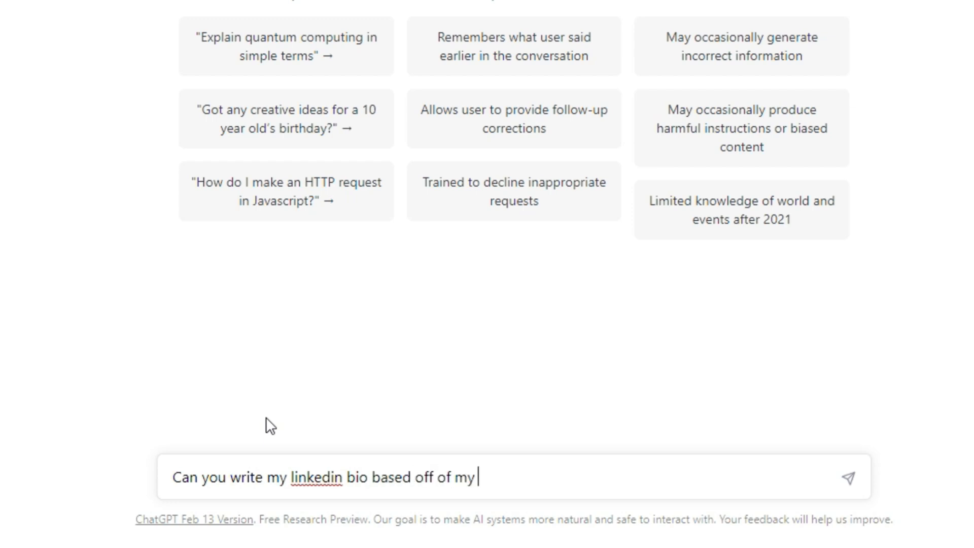
{"action": "type", "text": "headline"}
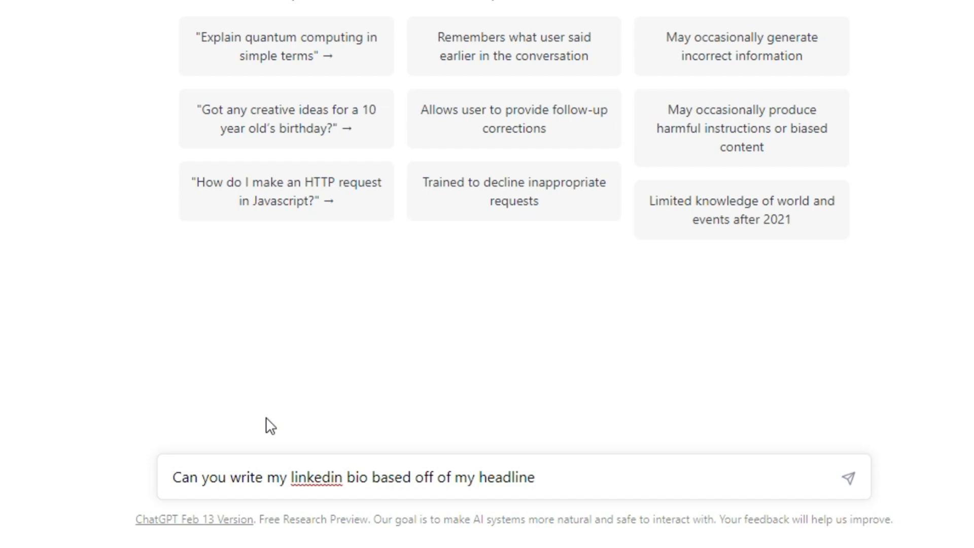
{"action": "left_click", "coordinate": [850, 476]}
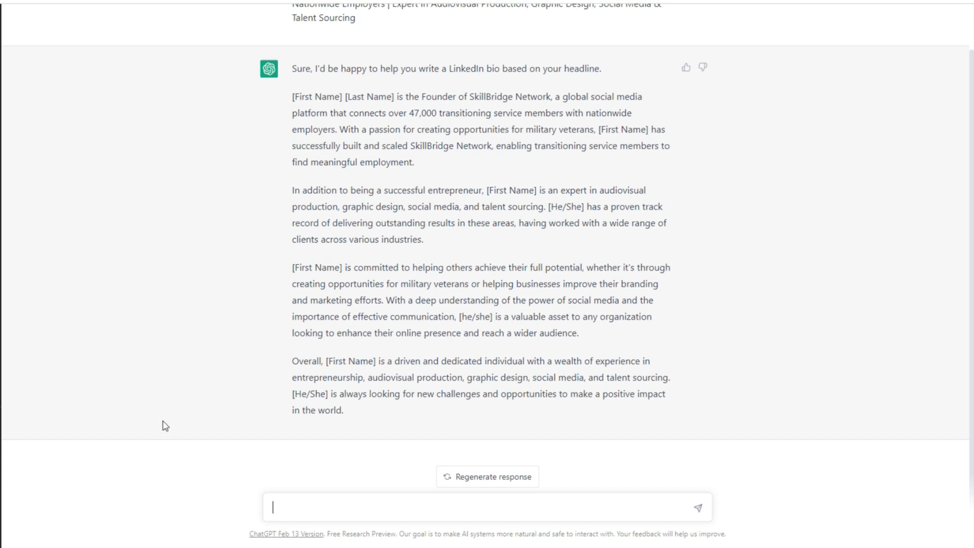
Send "Please rephrase with brevity in mind. Do not list me as third person"
{"action": "scroll", "scroll_direction": "down", "scroll_amount": 3}
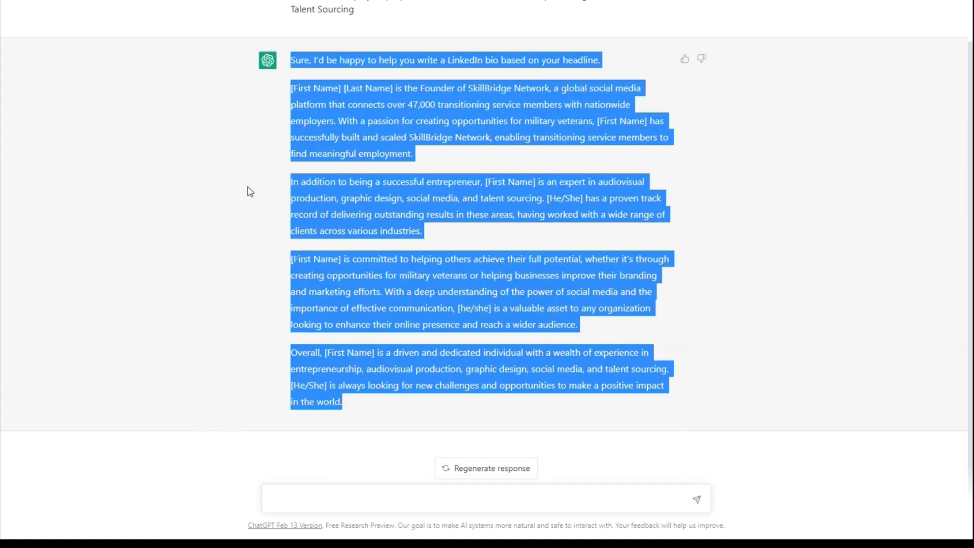
{"action": "left_click", "coordinate": [245, 210]}
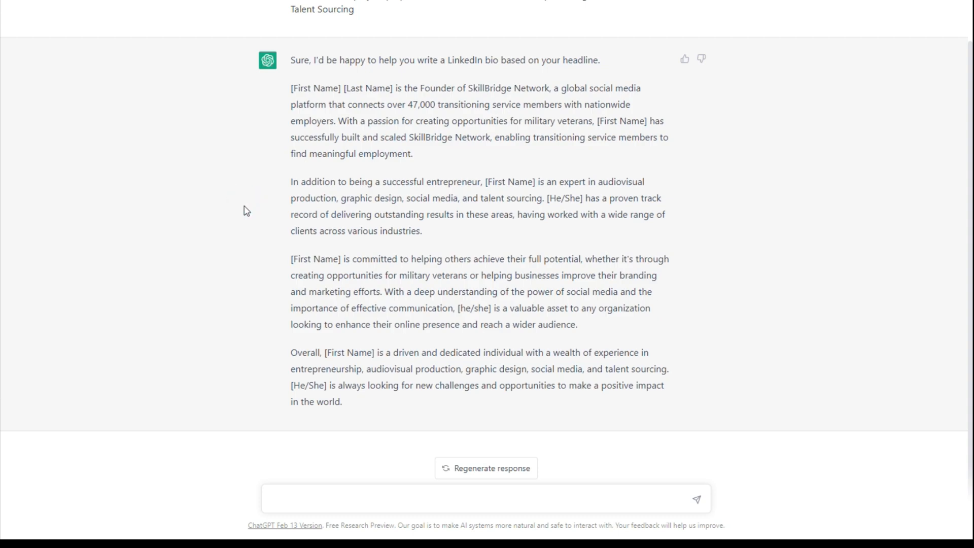
{"action": "mouse_move", "coordinate": [252, 214]}
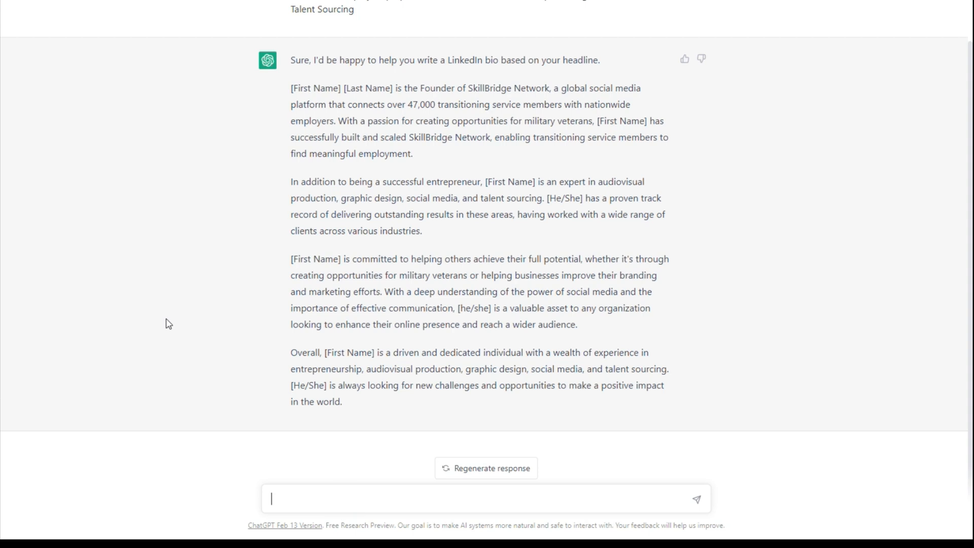
{"action": "type", "text": "Ple"}
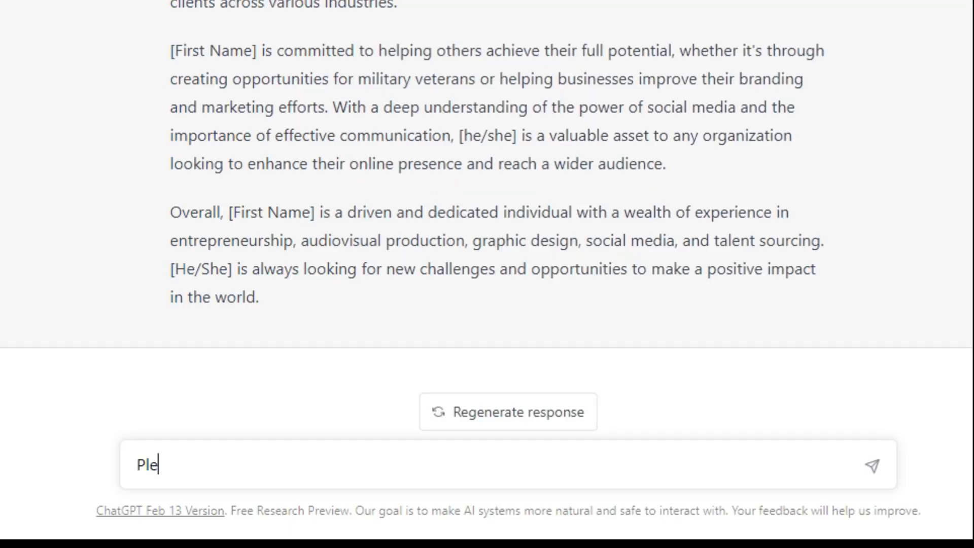
{"action": "type", "text": "ase reph"}
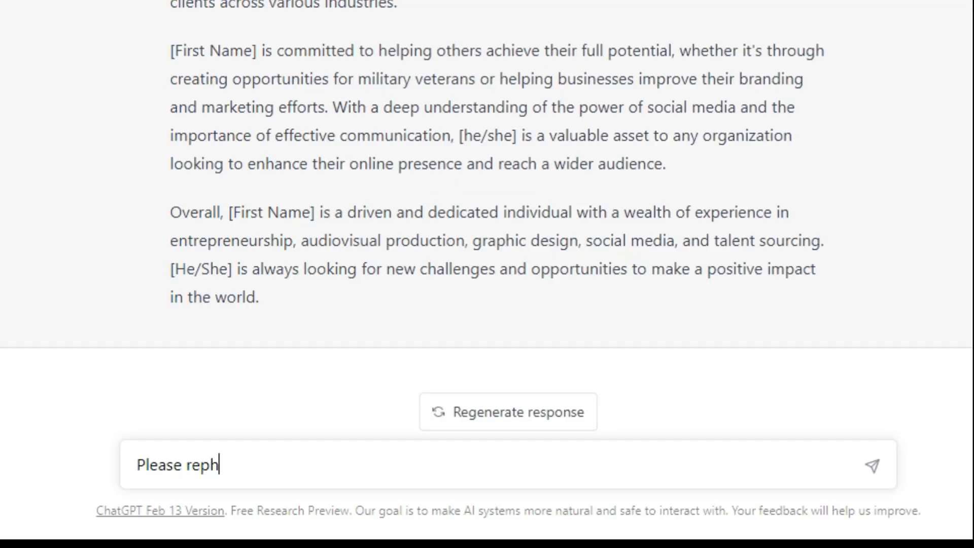
{"action": "type", "text": "rase with"}
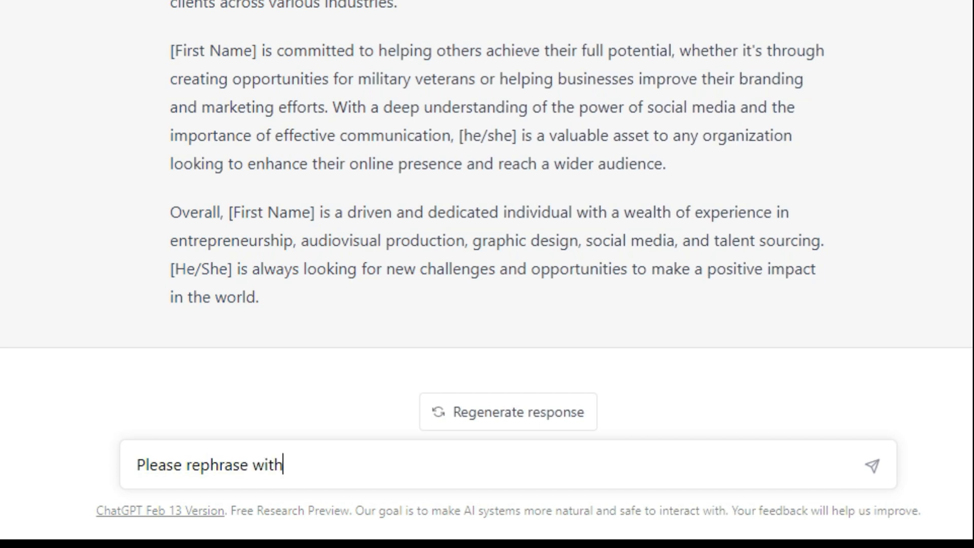
{"action": "type", "text": "brevity in mi"}
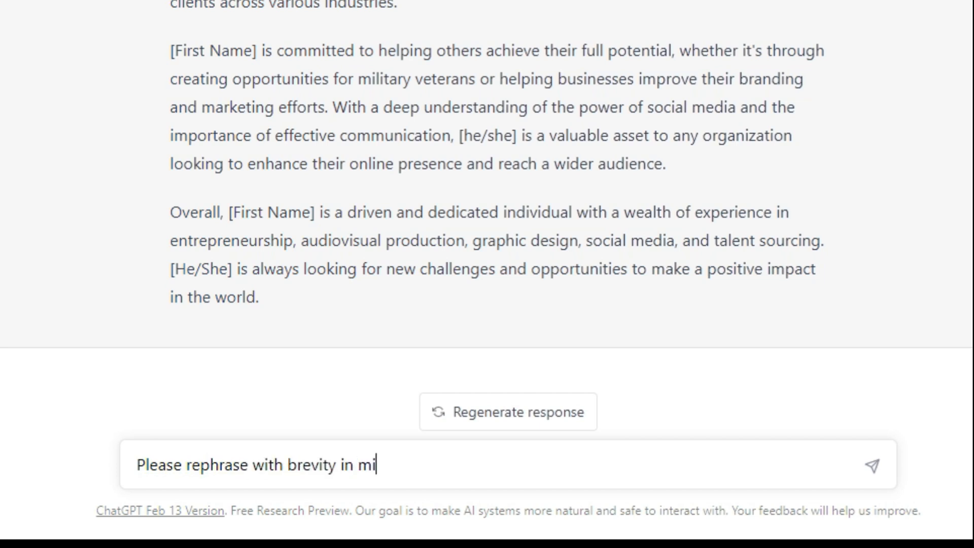
{"action": "type", "text": "nd.  Do not"}
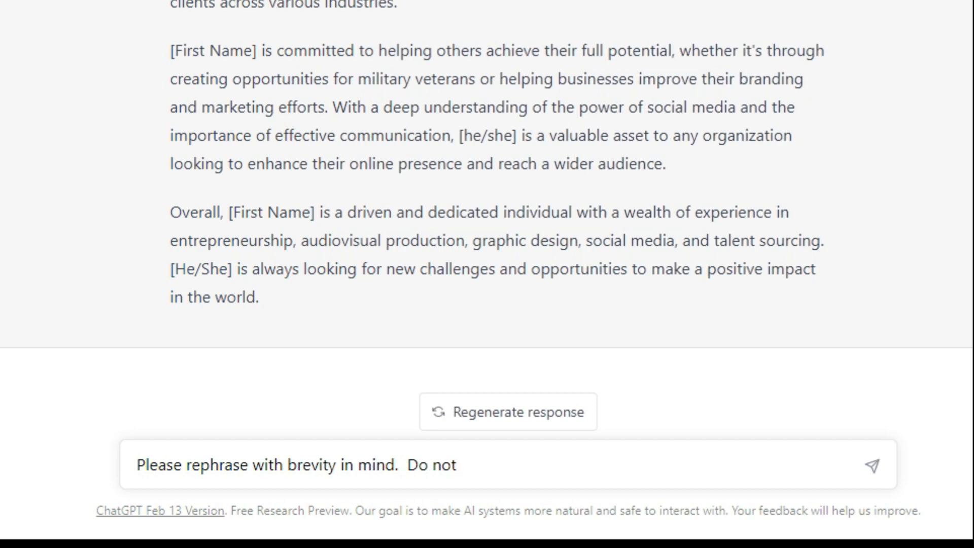
{"action": "type", "text": "list me as thrid"}
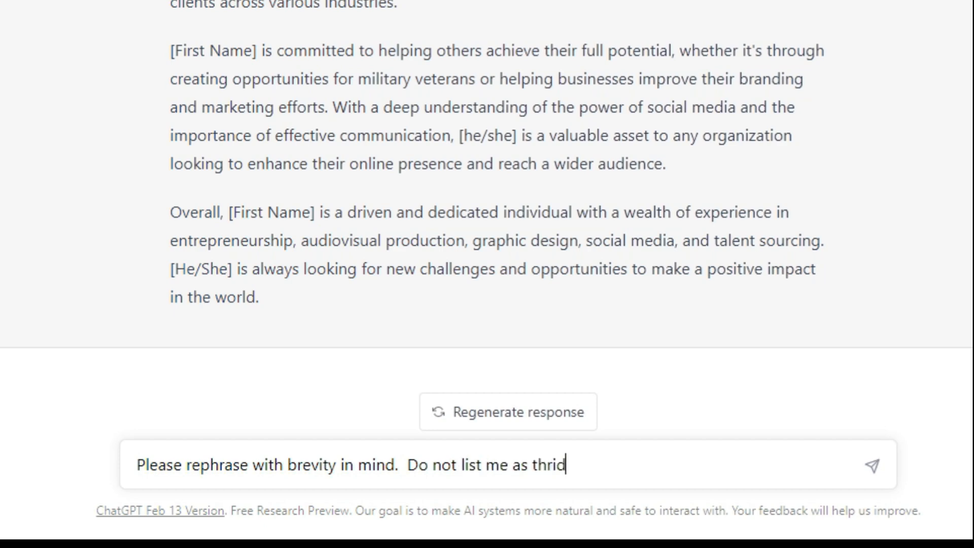
{"action": "left_click", "coordinate": [873, 464]}
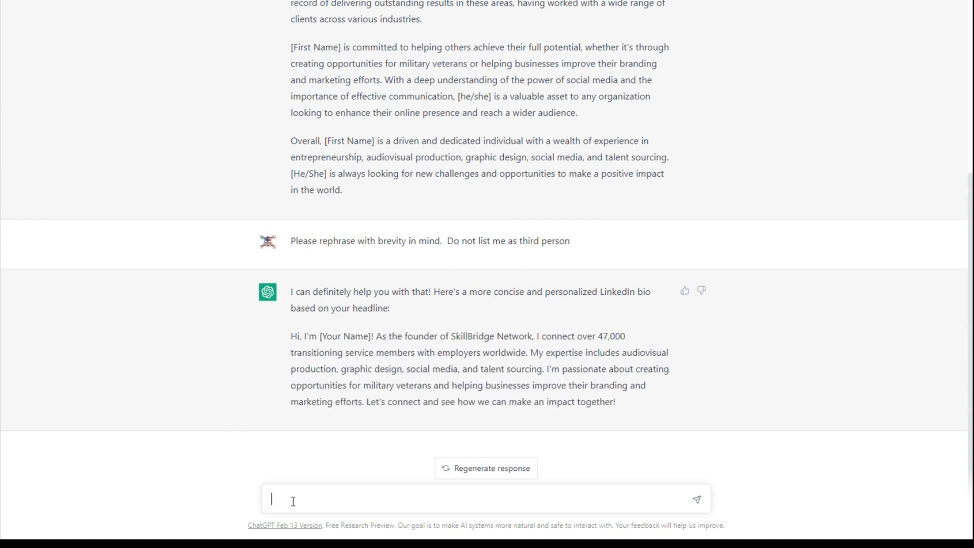
{"action": "mouse_move", "coordinate": [114, 387]}
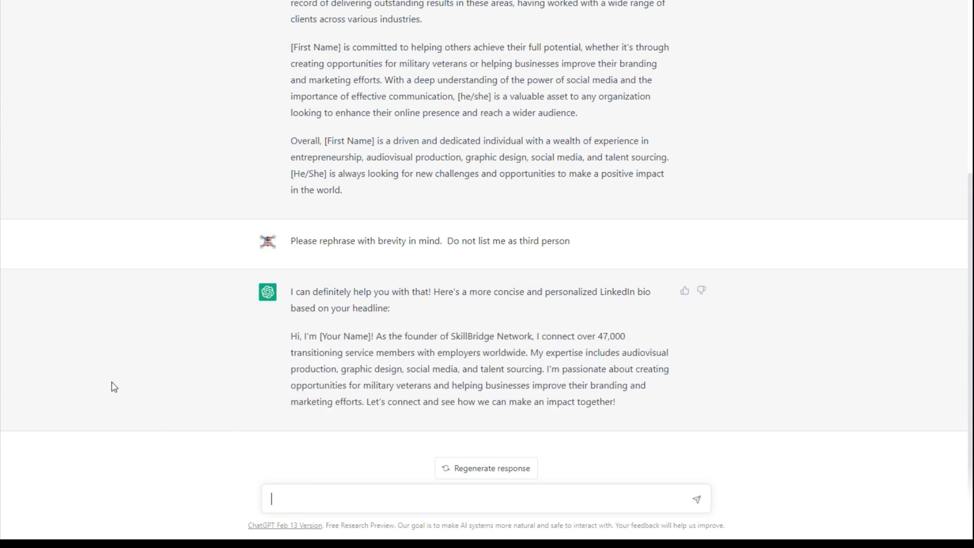
Draft a follow-up asking to capitalize on my skillsets so recruiters see my skills and send interview requests
{"action": "type", "text": "Please rephr"}
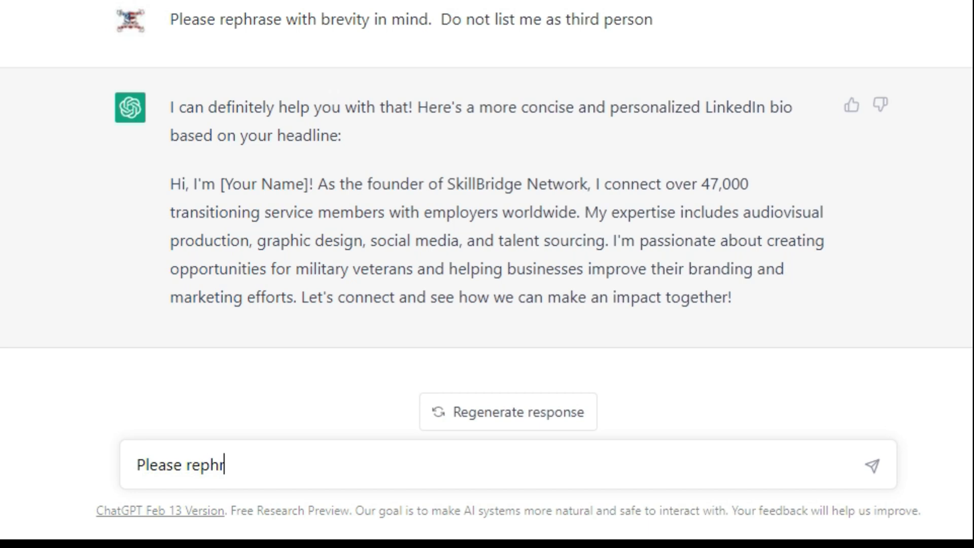
{"action": "type", "text": "ase and r"}
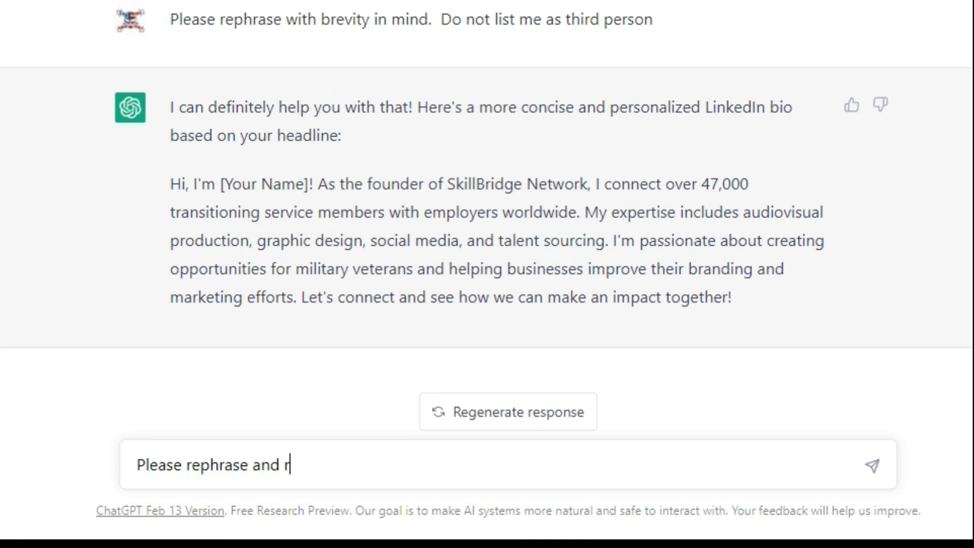
{"action": "type", "text": "eally capti"}
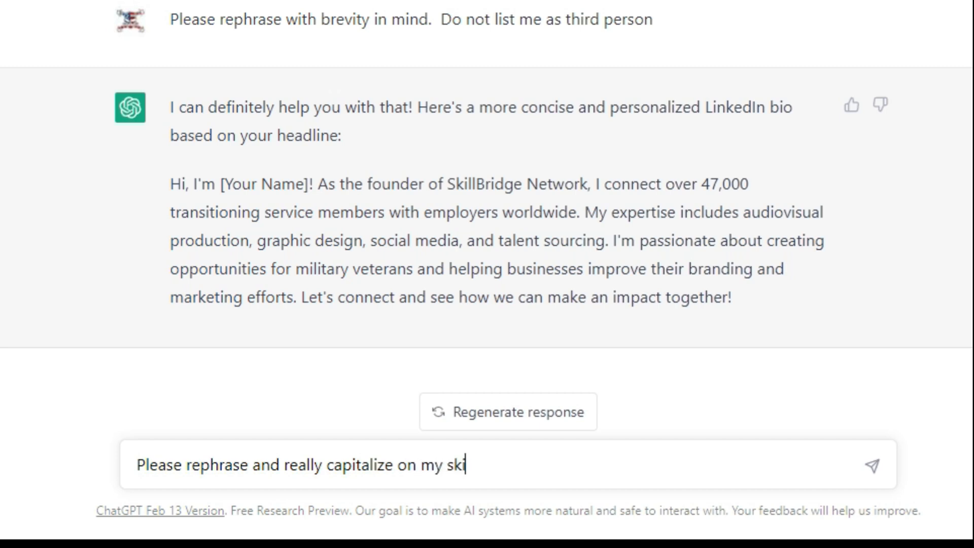
{"action": "type", "text": "illsets. I"}
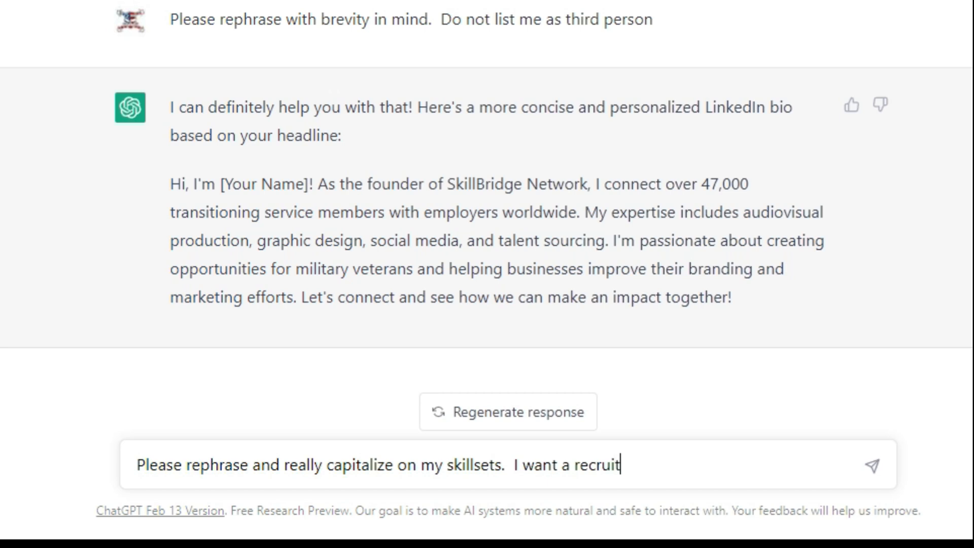
{"action": "type", "text": "er to be able t"}
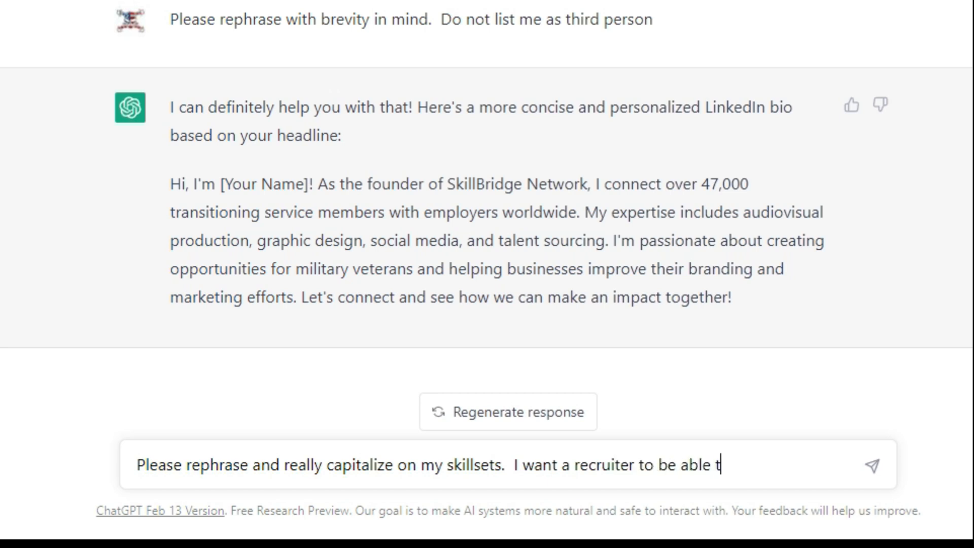
{"action": "type", "text": "o see my sk"}
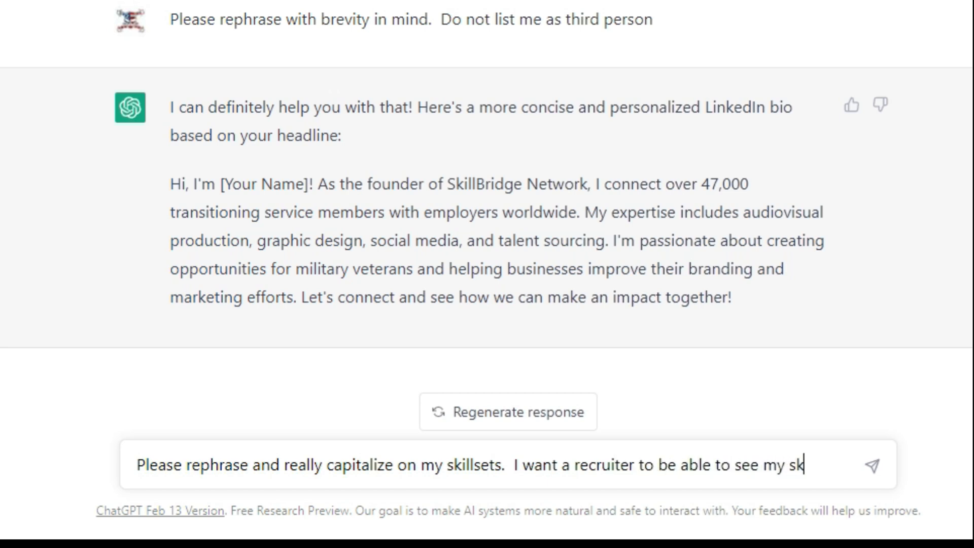
{"action": "type", "text": "ills and send"}
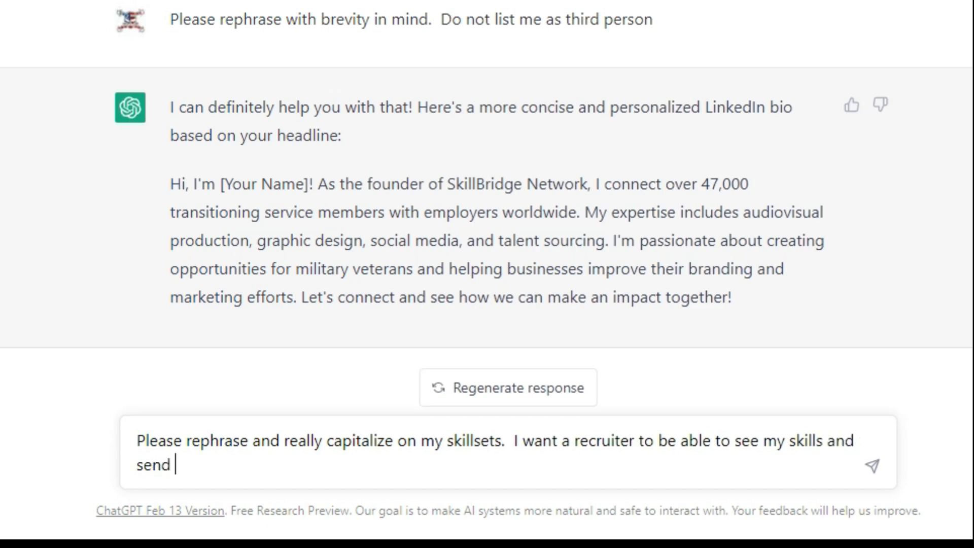
{"action": "type", "text": "me a job"}
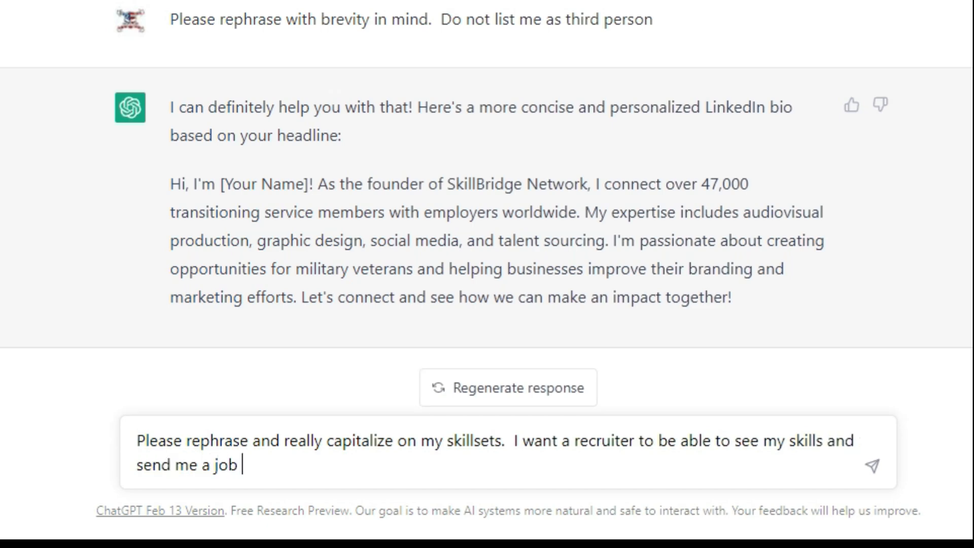
{"action": "type", "text": "interview r"}
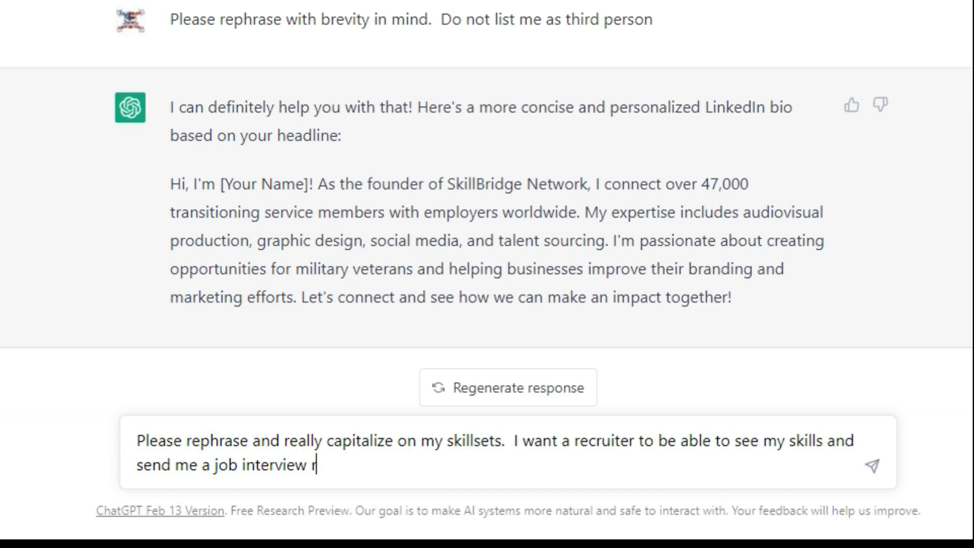
{"action": "type", "text": "equest."}
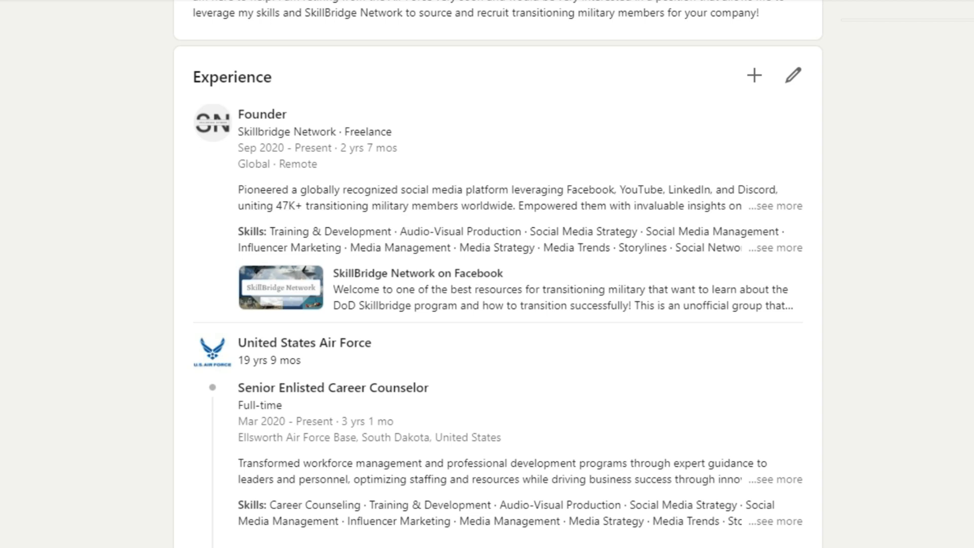
{"action": "scroll", "scroll_direction": "down", "scroll_amount": 3}
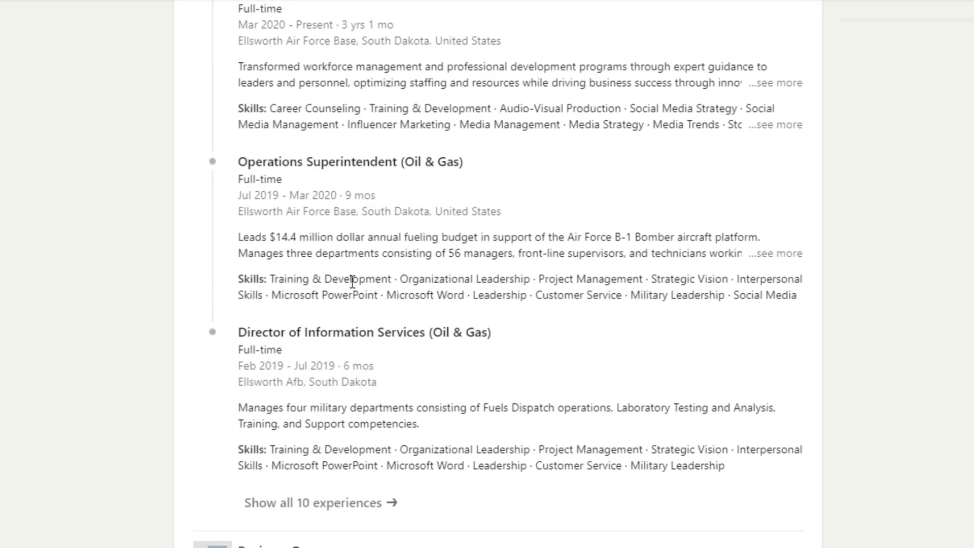
{"action": "scroll", "scroll_direction": "down", "scroll_amount": 3}
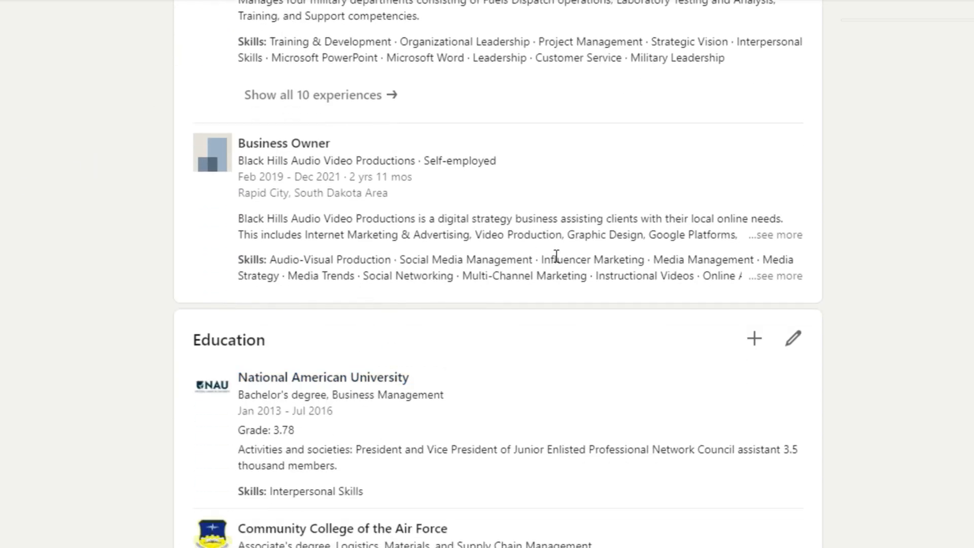
{"action": "scroll", "scroll_direction": "up", "scroll_amount": 3}
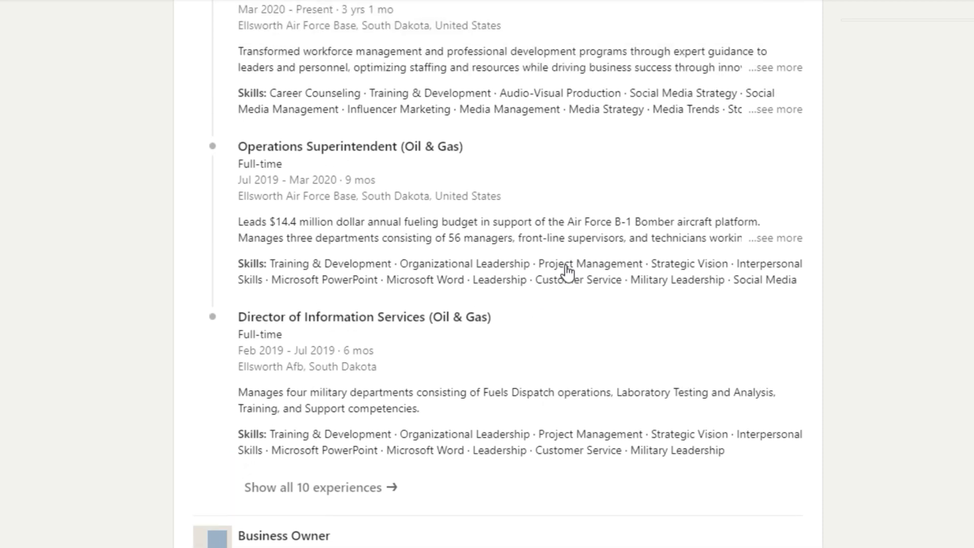
{"action": "scroll", "scroll_direction": "up", "scroll_amount": 3}
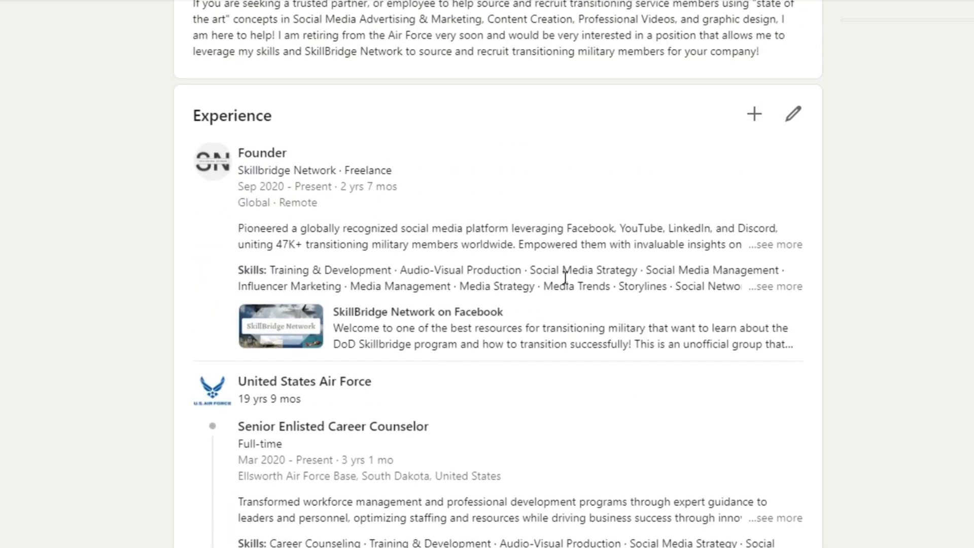
{"action": "scroll", "scroll_direction": "up", "scroll_amount": 3}
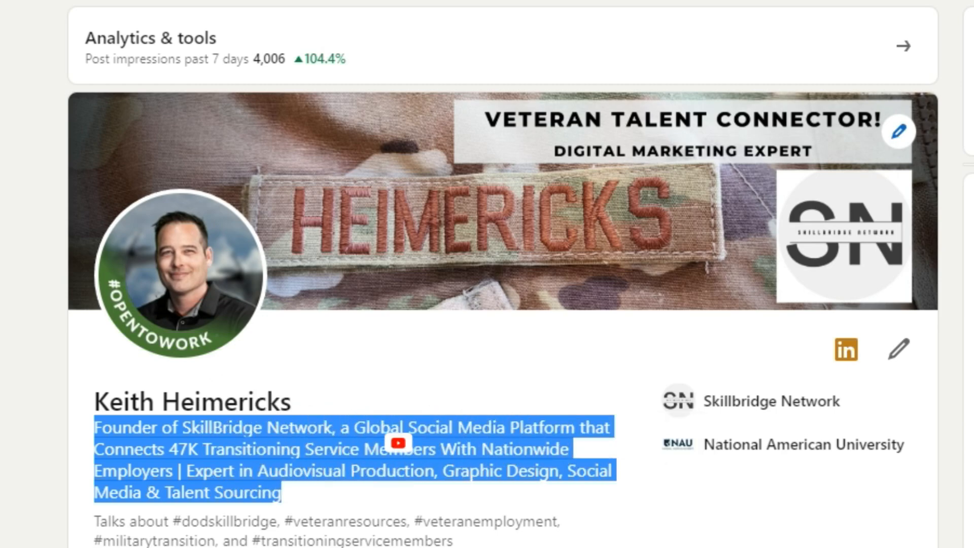
{"action": "scroll", "scroll_direction": "down", "scroll_amount": 3}
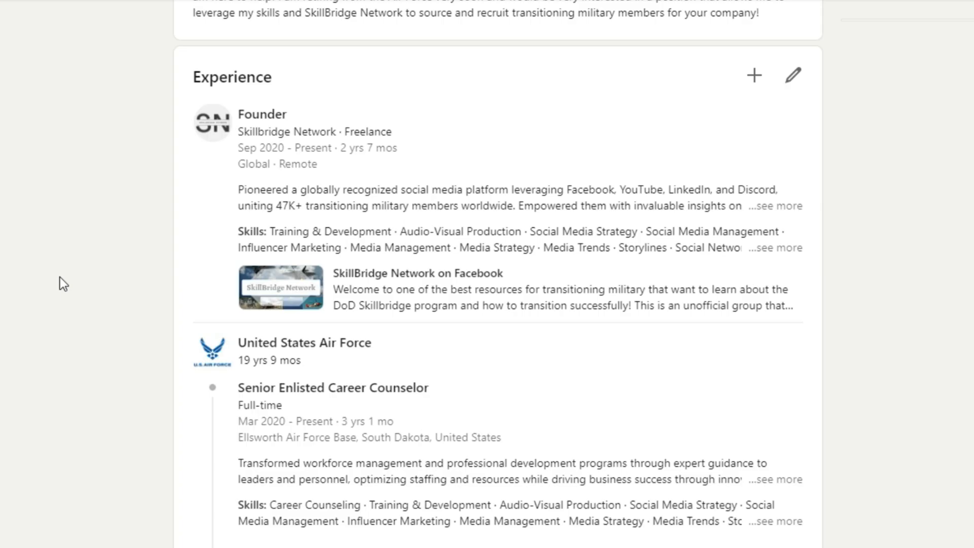
{"action": "mouse_move", "coordinate": [196, 85]}
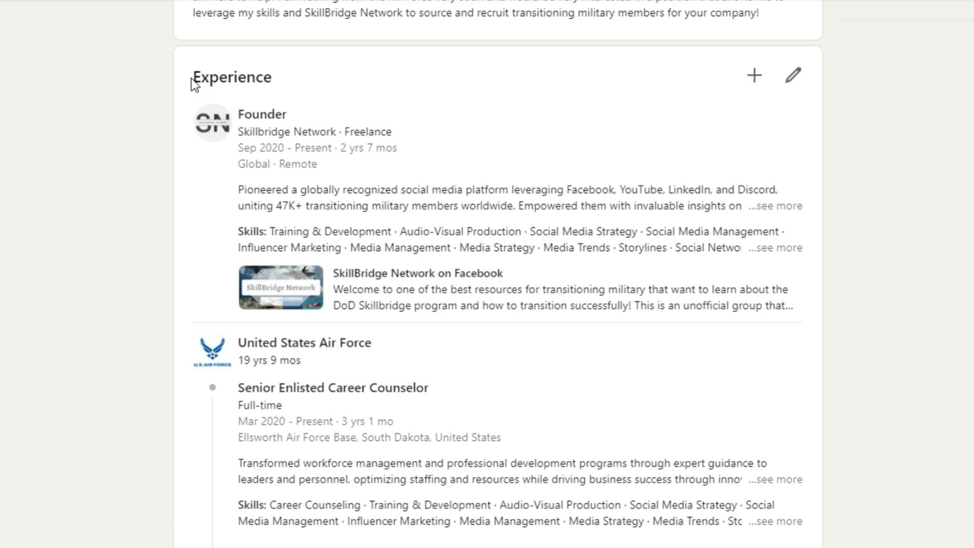